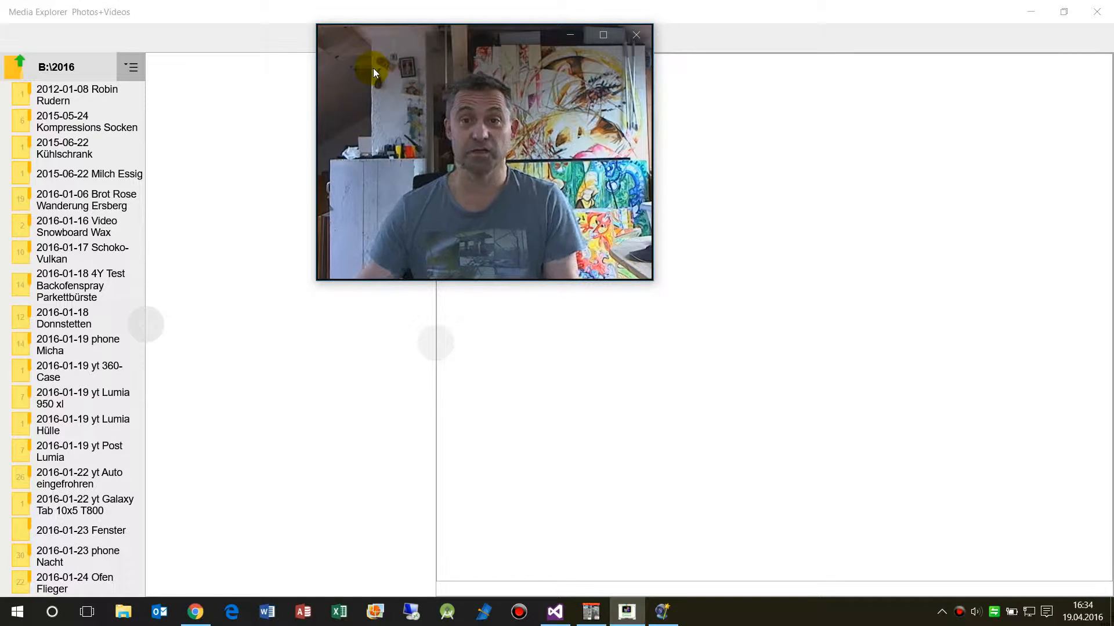
{"action": "mouse_move", "coordinate": [296, 49]}
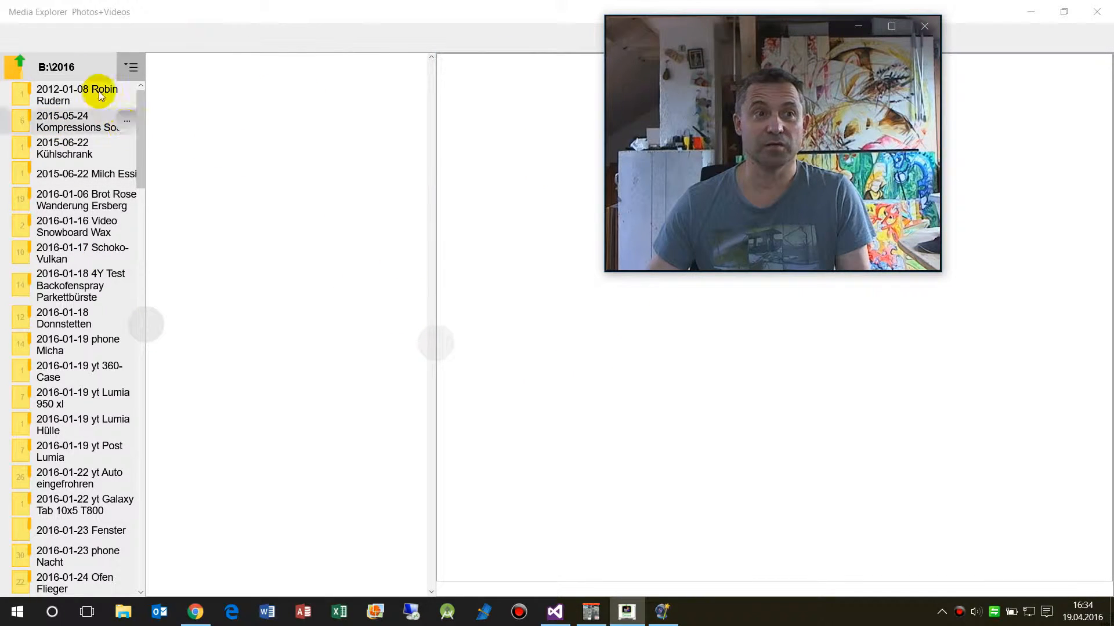
Step: Load the 2012-01-08 Robin Rudern folder, showing its single rowing video thumbnail
{"action": "left_click", "coordinate": [76, 94]}
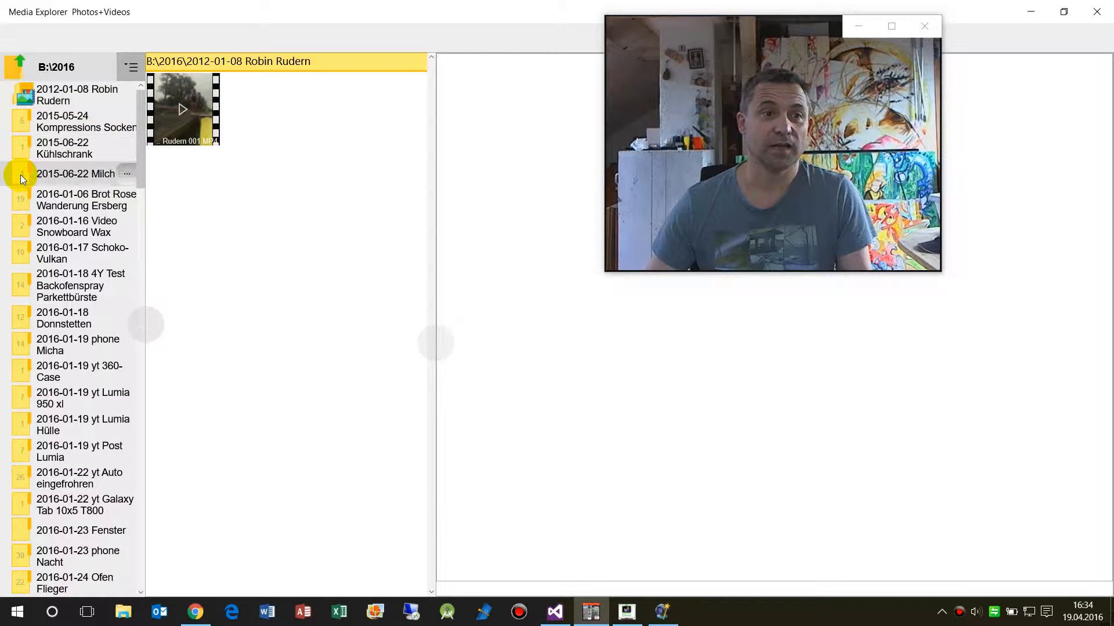
Step: Add the Brot Rose Wanderung Ersberg and Donnstetten folder panels
{"action": "left_click", "coordinate": [82, 200]}
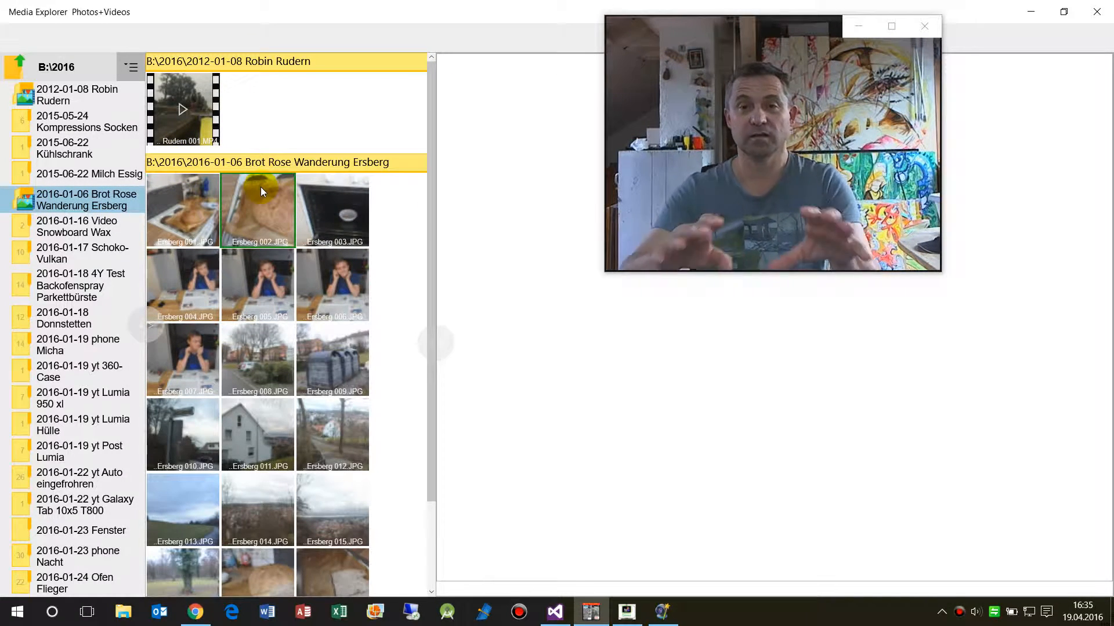
{"action": "mouse_move", "coordinate": [414, 38]}
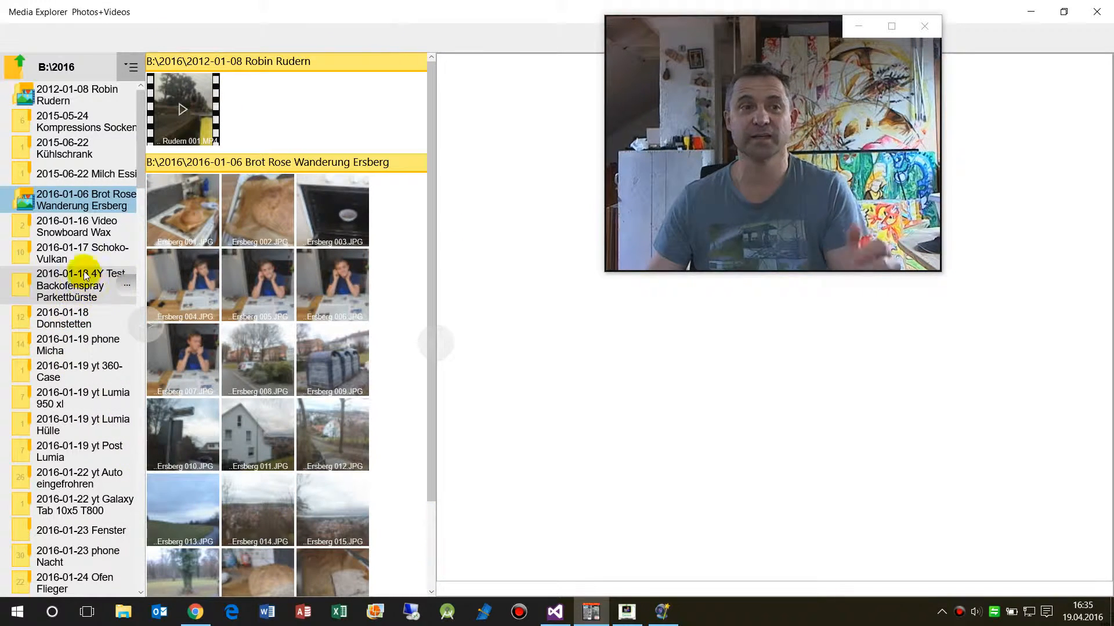
{"action": "scroll", "scroll_direction": "down", "scroll_amount": 3}
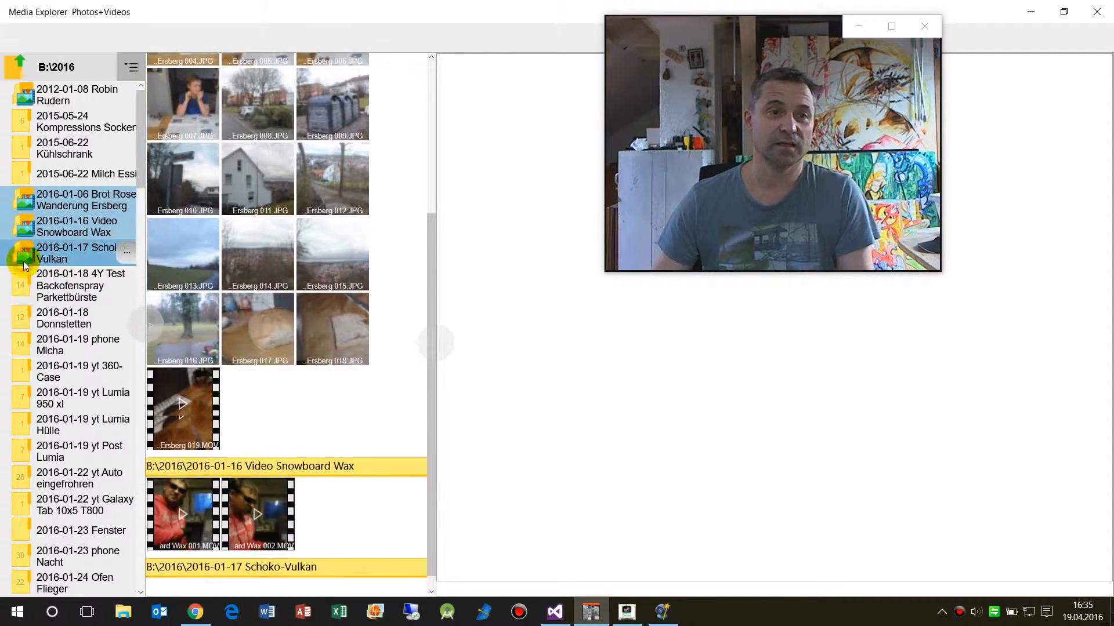
{"action": "left_click", "coordinate": [63, 318]}
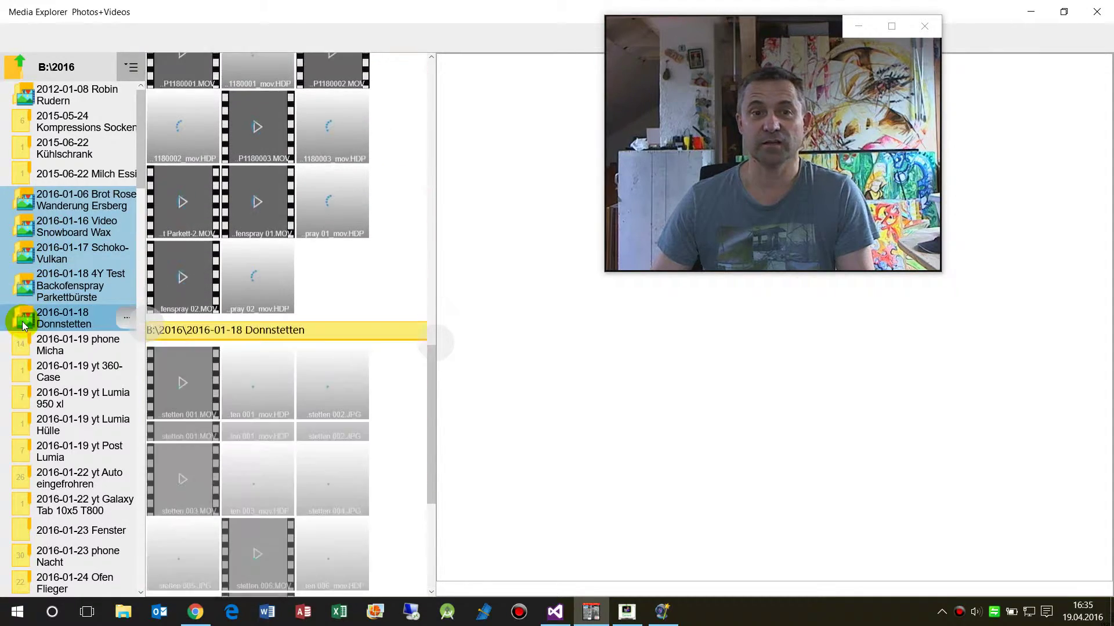
{"action": "scroll", "scroll_direction": "down", "scroll_amount": 3}
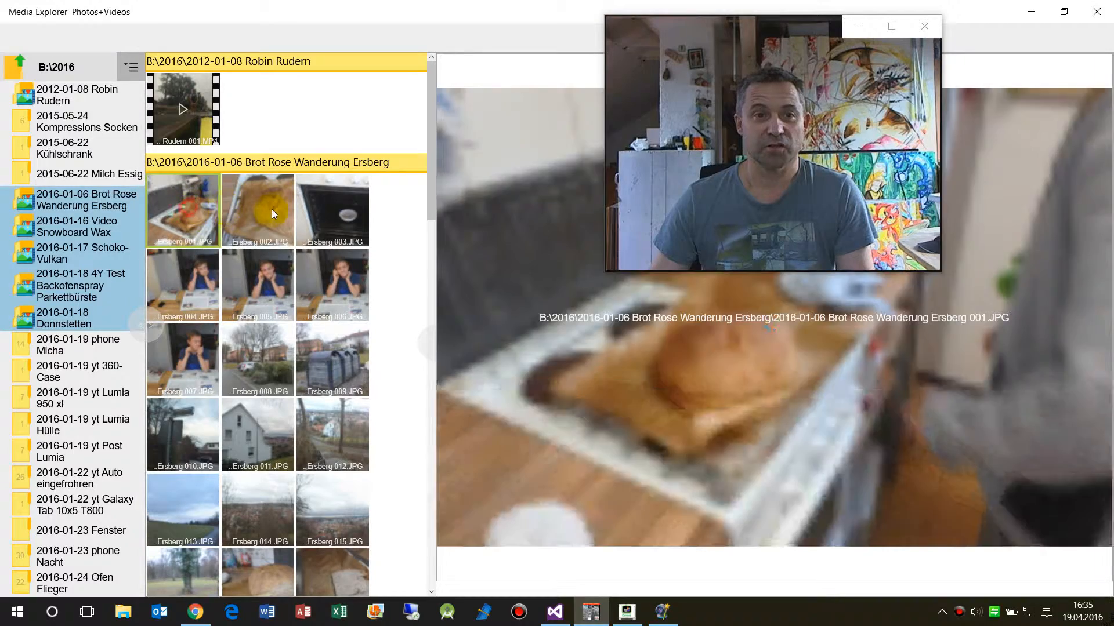
Step: Preview the second Ersberg photo large, add the Schoko-Vulkan panel, then minimize the app
{"action": "left_click", "coordinate": [257, 209]}
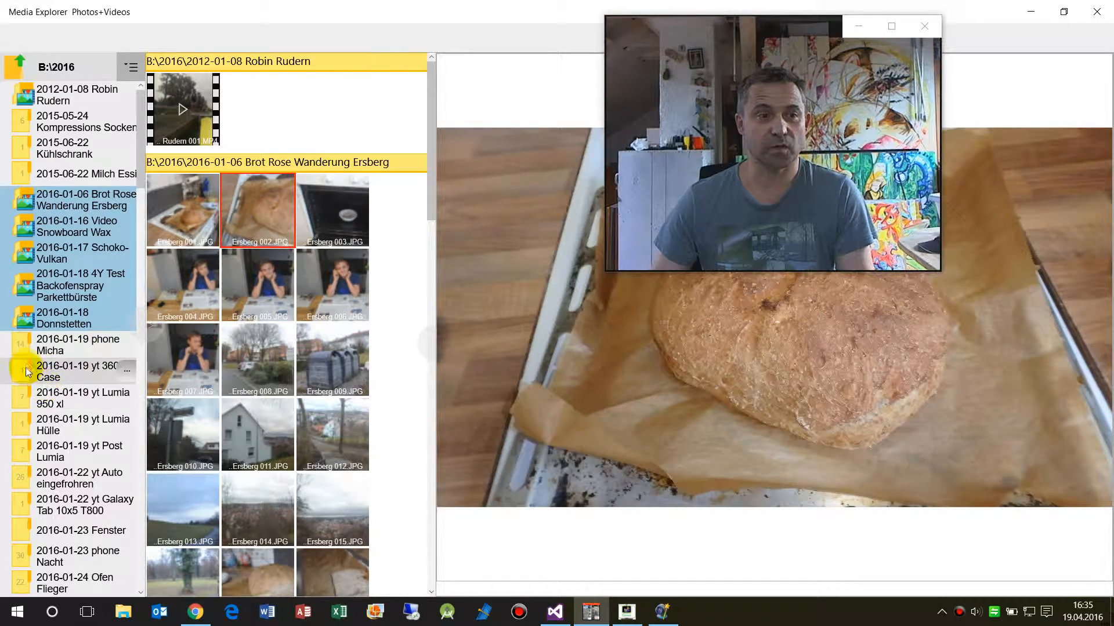
{"action": "scroll", "scroll_direction": "down", "scroll_amount": 3}
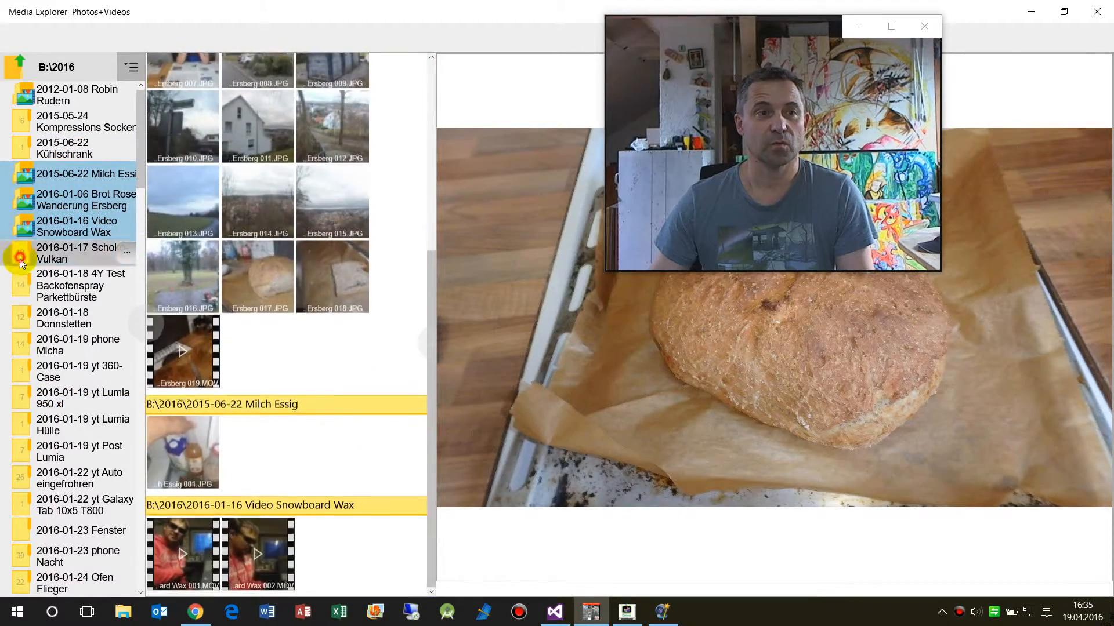
{"action": "left_click", "coordinate": [81, 286]}
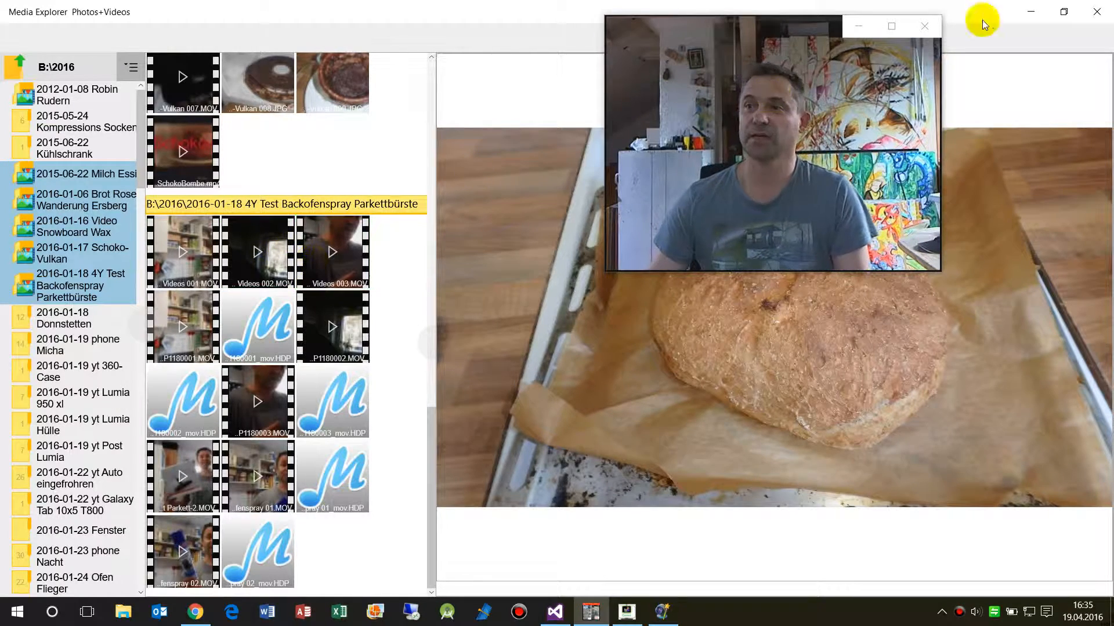
{"action": "left_click", "coordinate": [555, 611]}
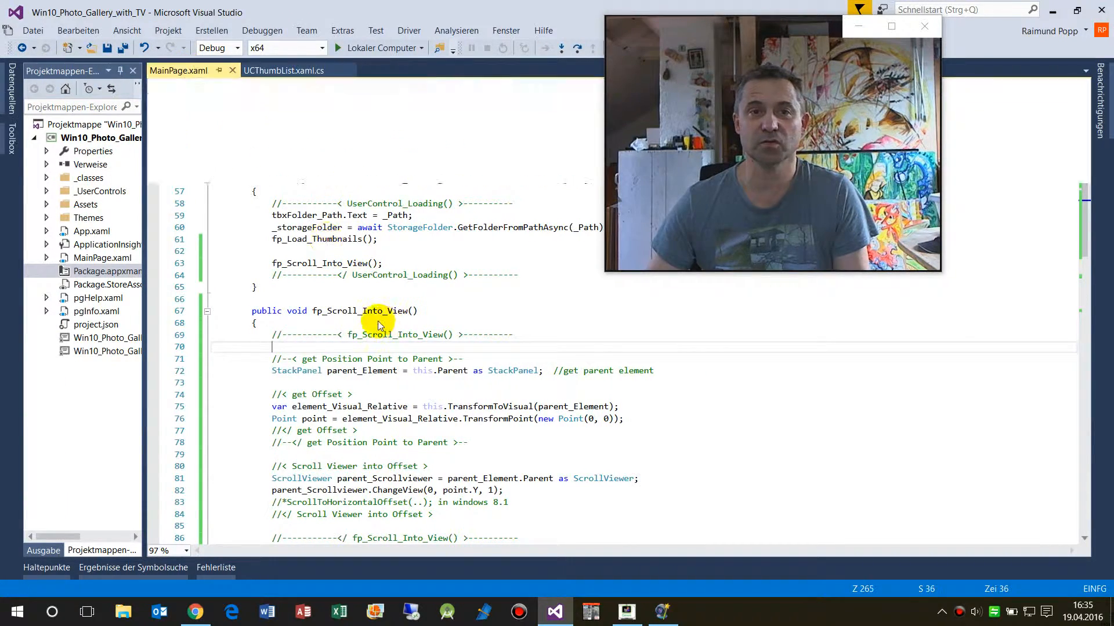
{"action": "left_click", "coordinate": [178, 71]}
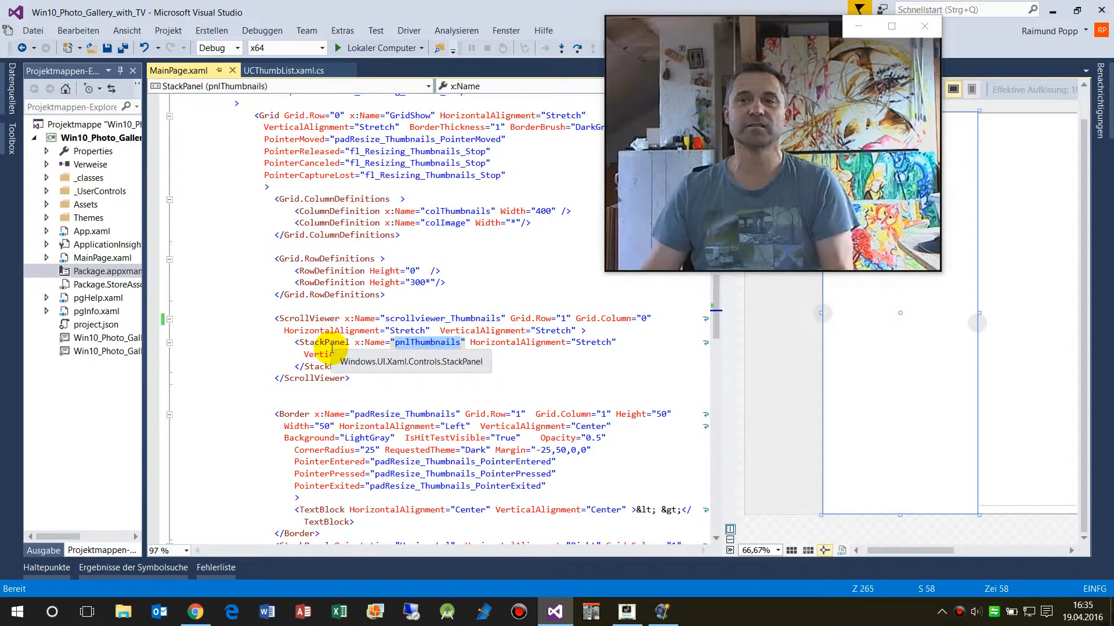
{"action": "left_click", "coordinate": [284, 70]}
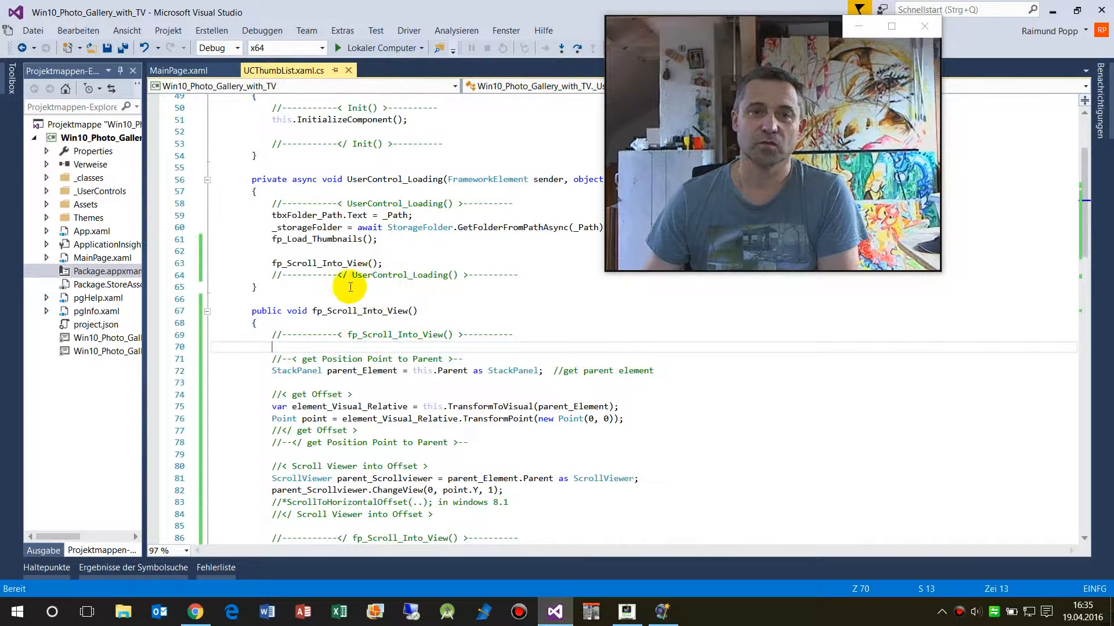
{"action": "mouse_move", "coordinate": [367, 263]}
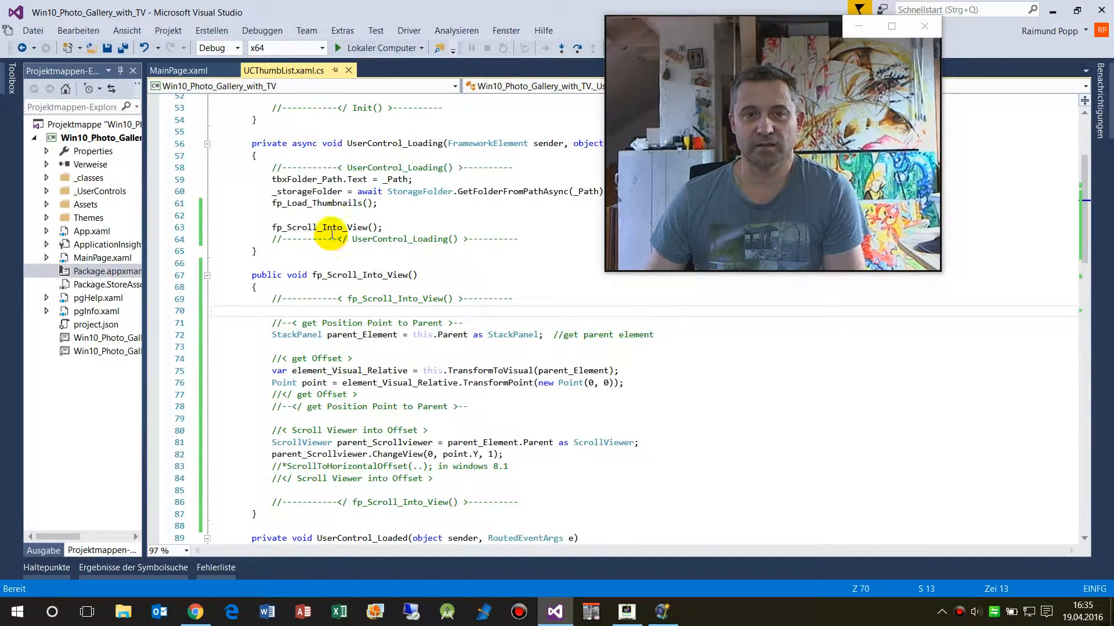
{"action": "mouse_move", "coordinate": [359, 179]}
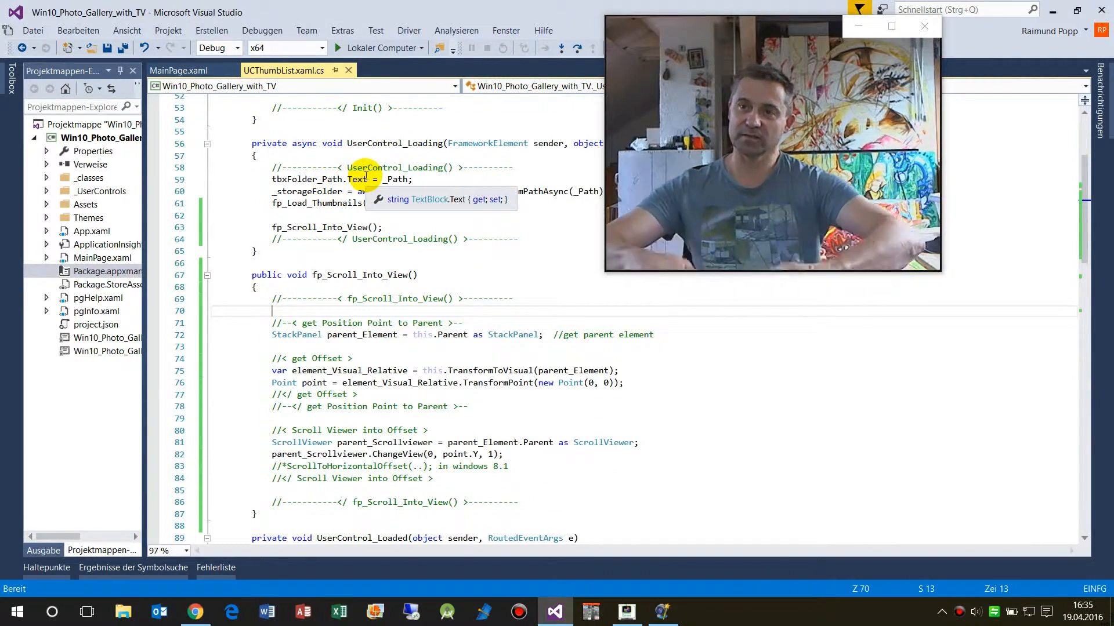
{"action": "left_click", "coordinate": [329, 227]}
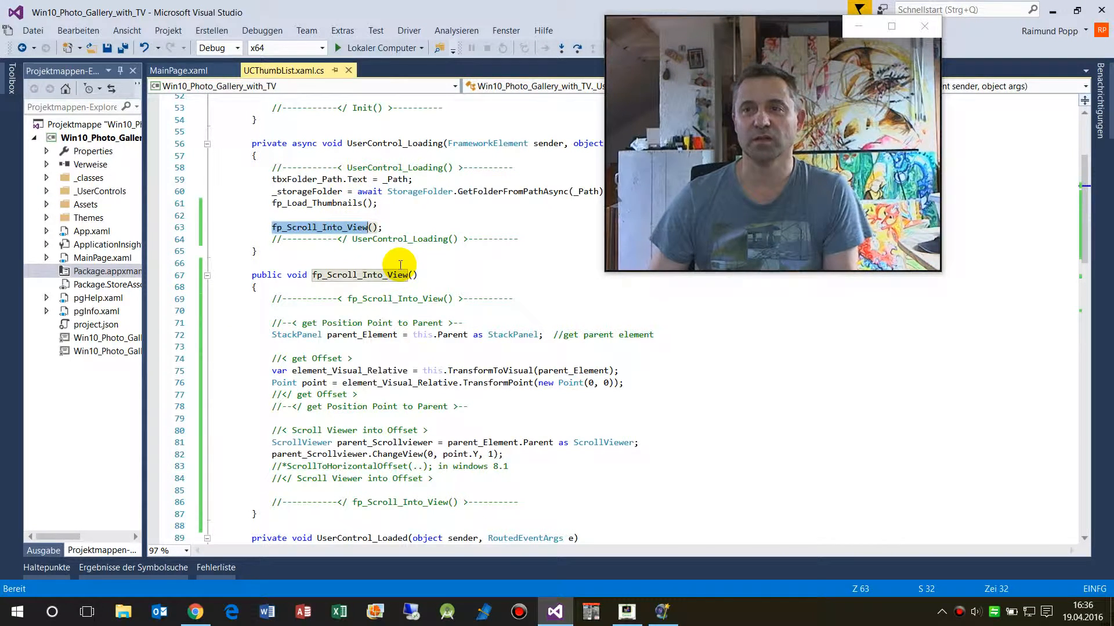
{"action": "scroll", "scroll_direction": "down", "scroll_amount": 3}
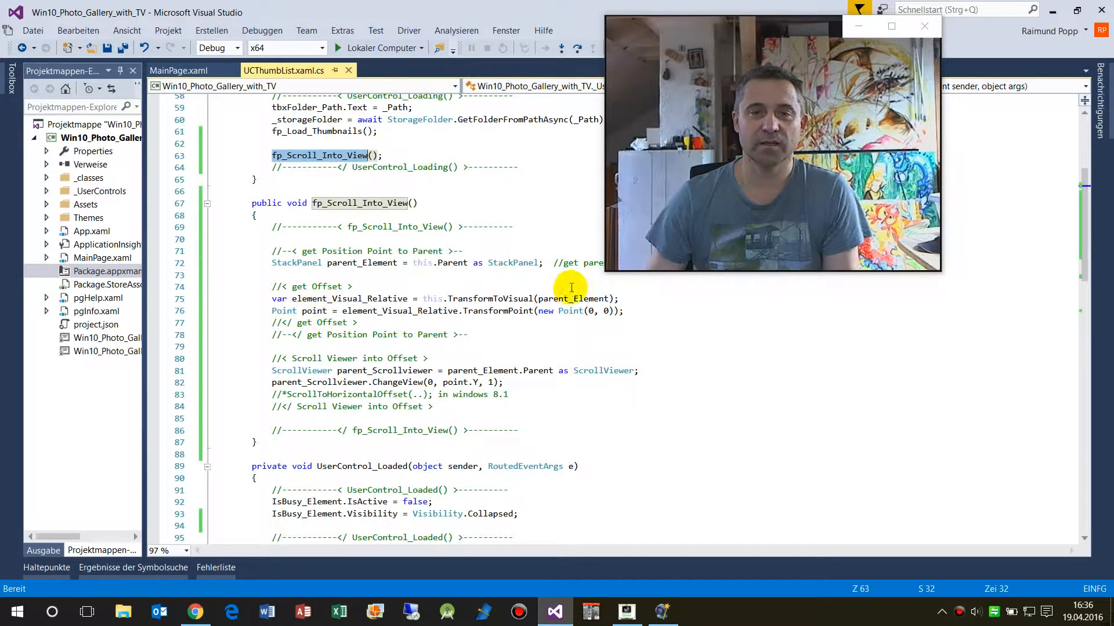
{"action": "mouse_move", "coordinate": [380, 263]}
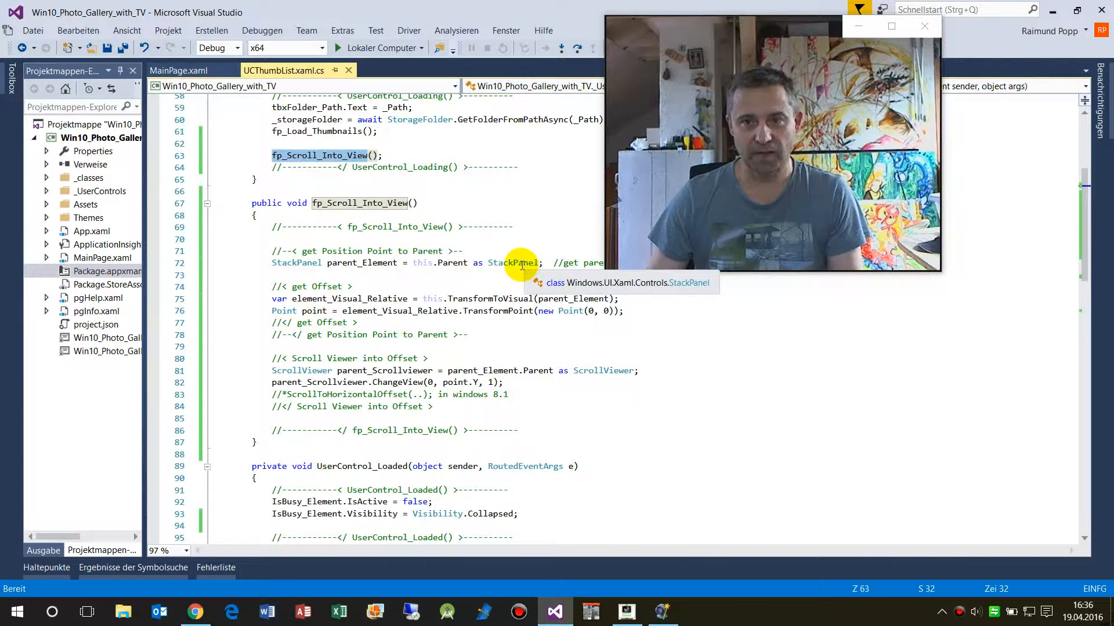
{"action": "mouse_move", "coordinate": [376, 317]}
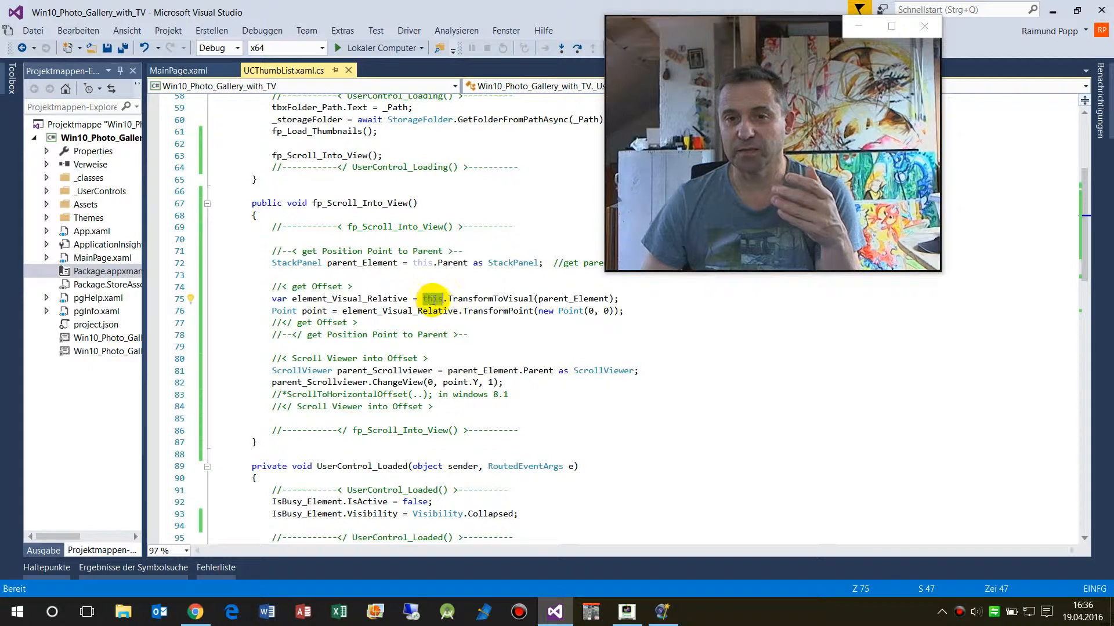
{"action": "mouse_move", "coordinate": [432, 298]}
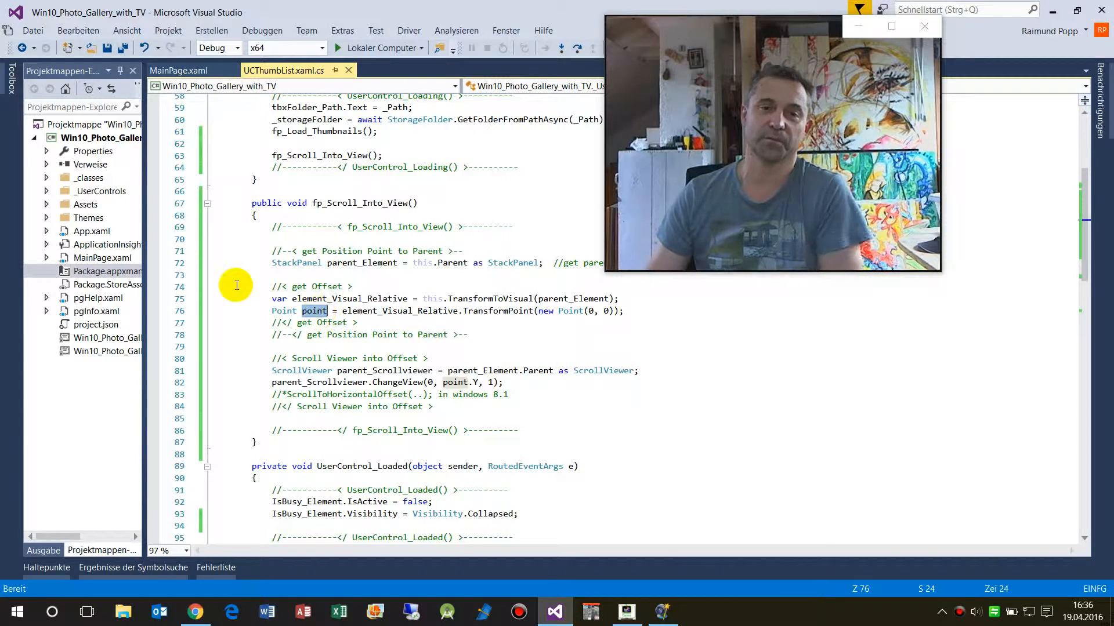
{"action": "left_click", "coordinate": [370, 358]}
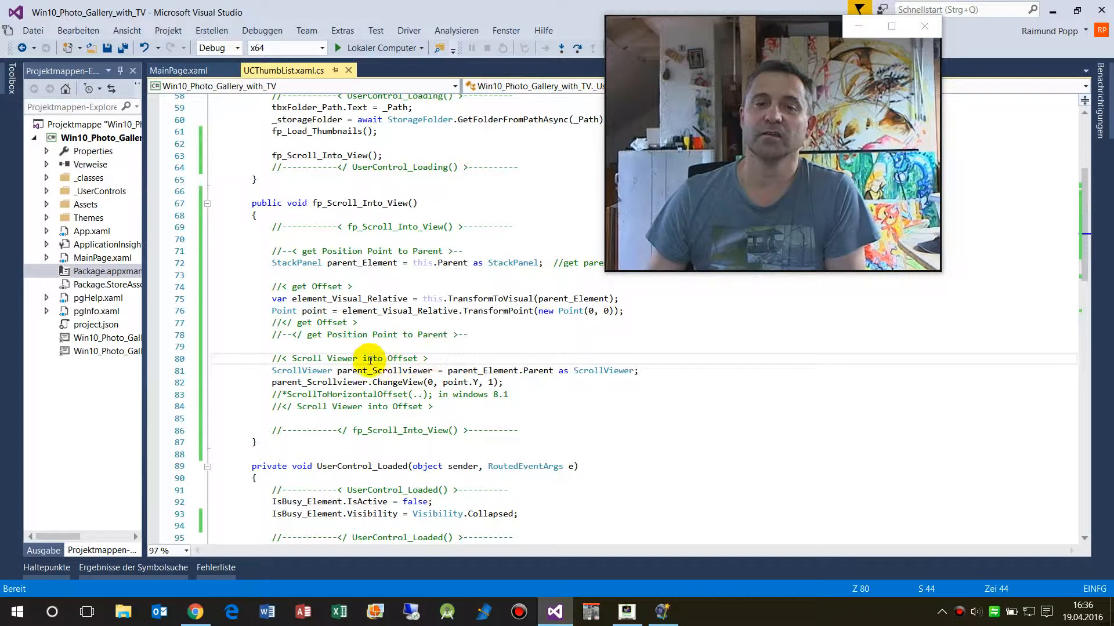
{"action": "mouse_move", "coordinate": [394, 382]}
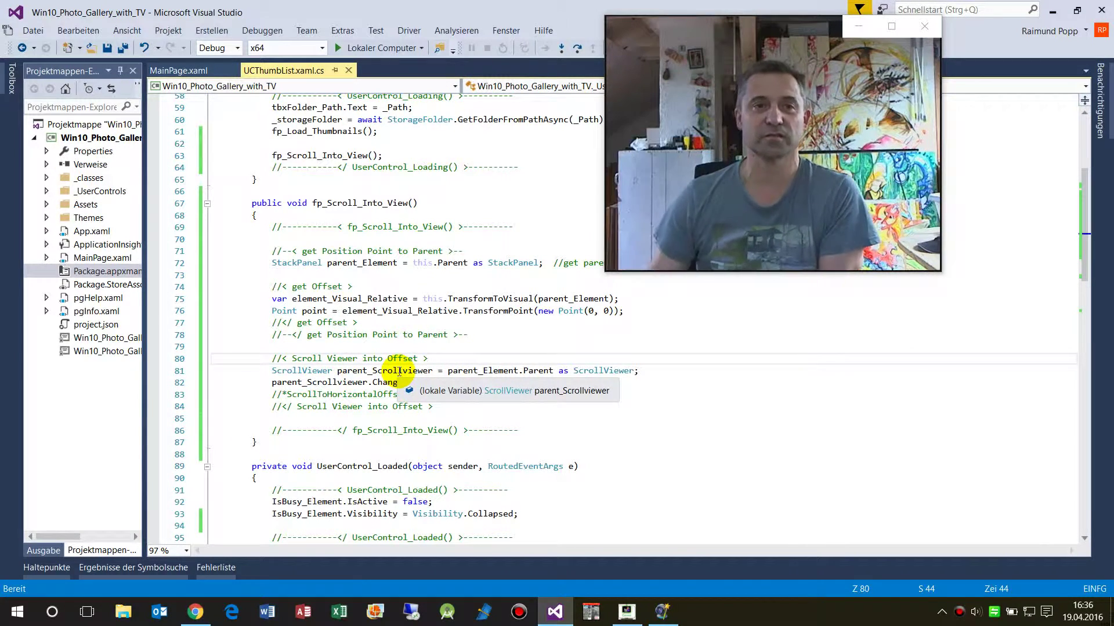
{"action": "left_click", "coordinate": [177, 70]}
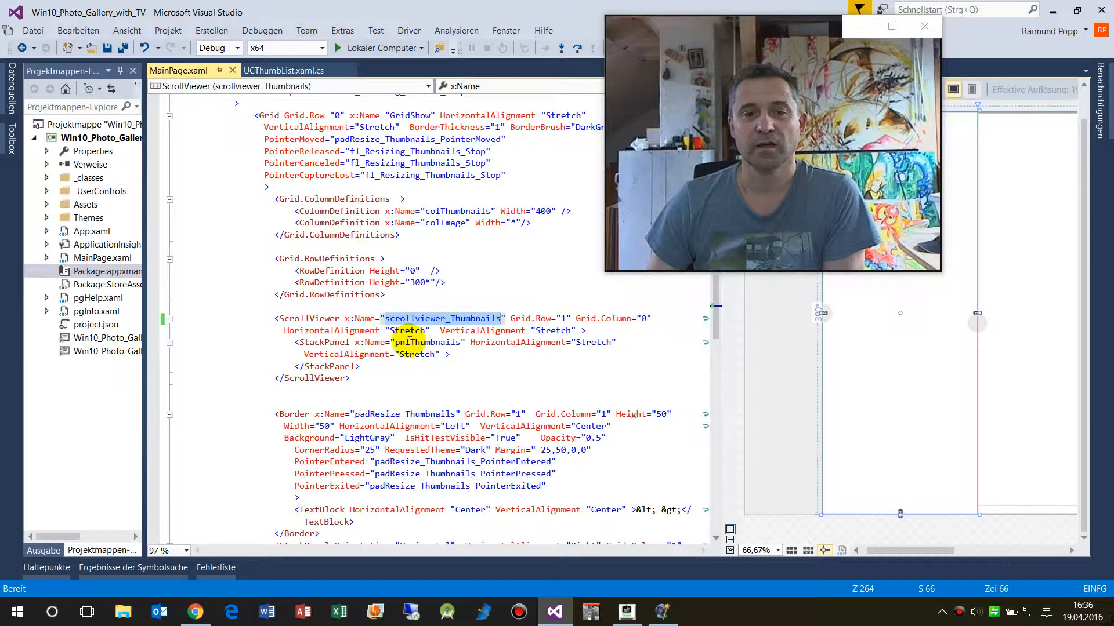
Step: Bring MainPage.xaml forward to show the scrollviewer_Thumbnails ScrollViewer
{"action": "left_click", "coordinate": [282, 70]}
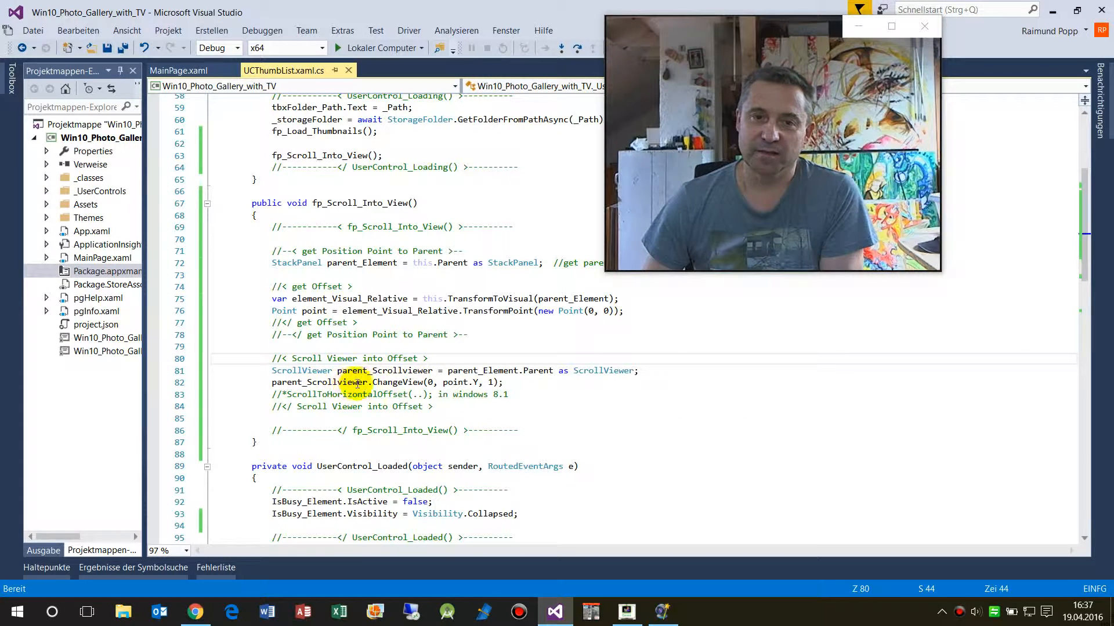
{"action": "mouse_move", "coordinate": [385, 382]}
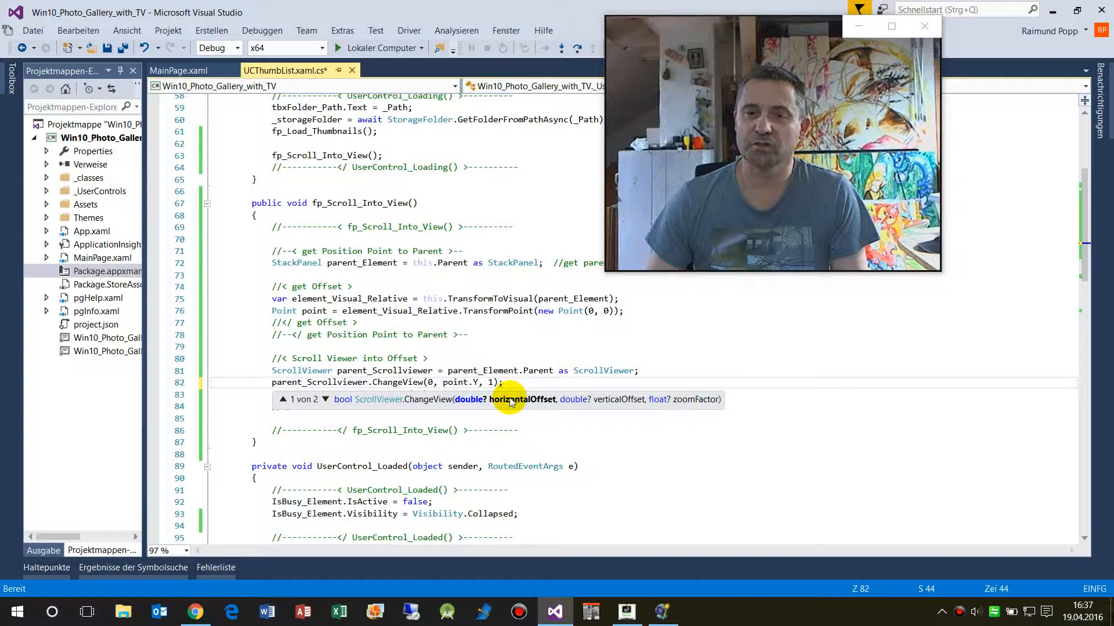
{"action": "mouse_move", "coordinate": [610, 407]}
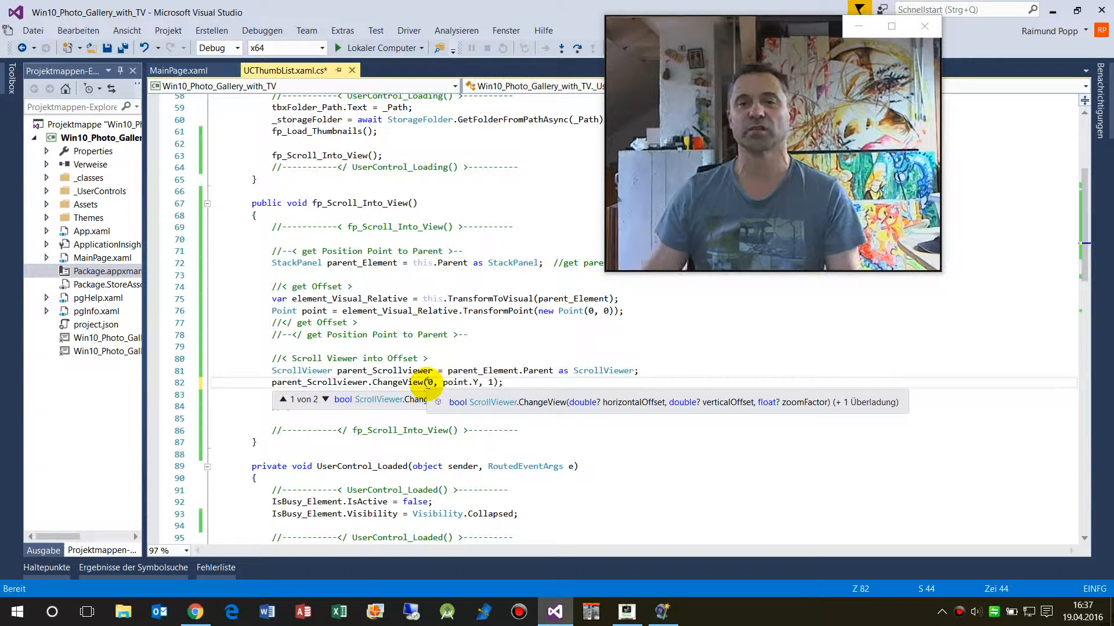
{"action": "mouse_move", "coordinate": [462, 382]}
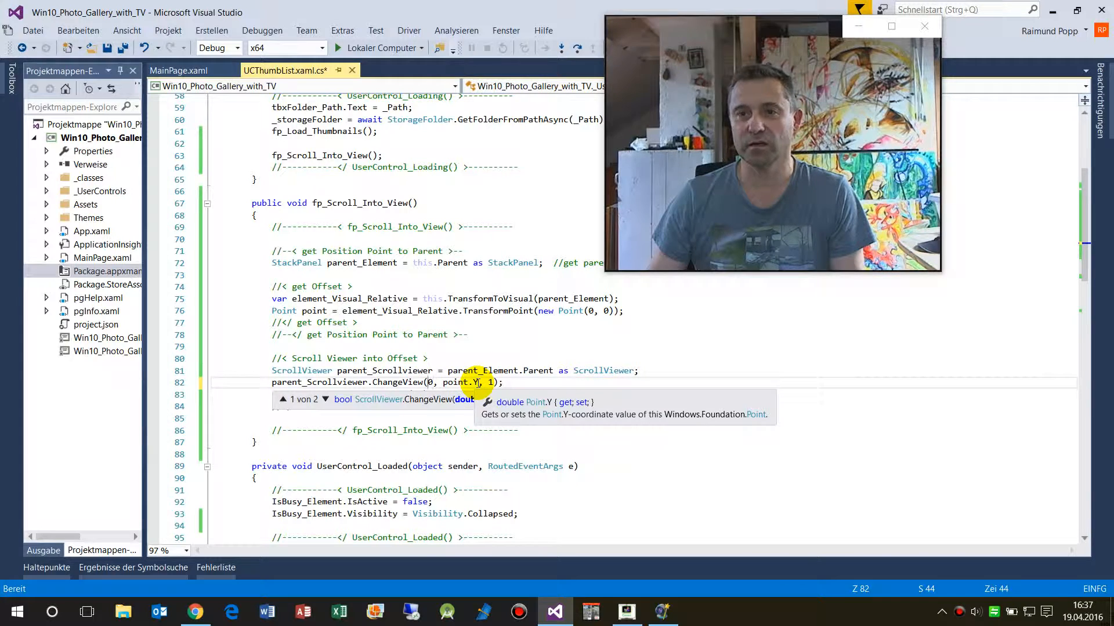
{"action": "mouse_move", "coordinate": [489, 383]}
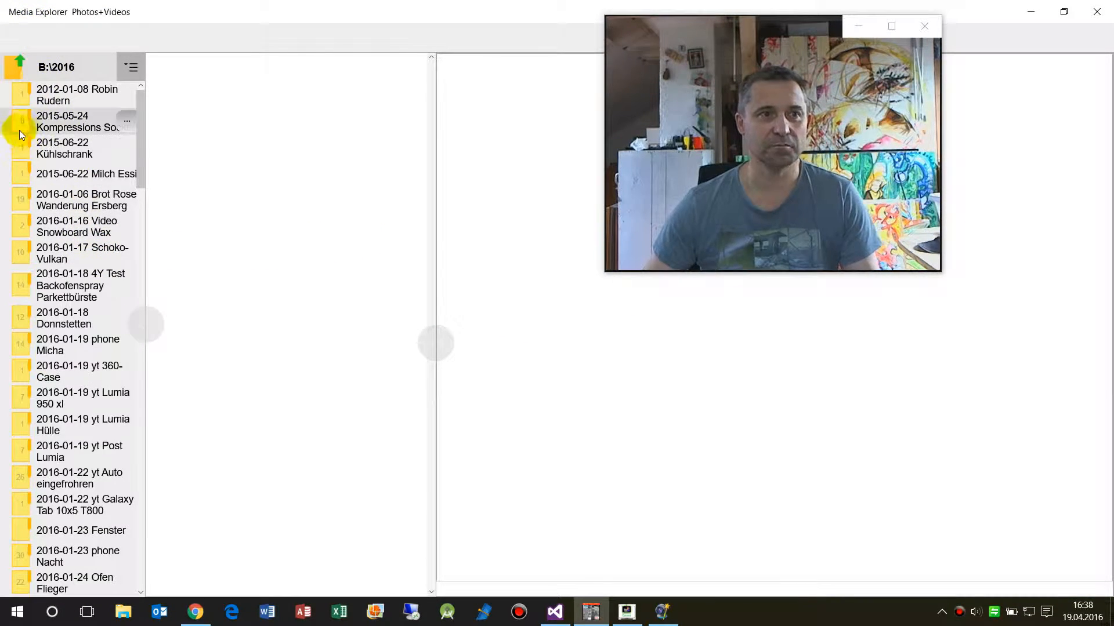
Step: Add the 2015-06-22 Kühlschrank and 2016-01-18 Donnstetten folder panels
{"action": "left_click", "coordinate": [78, 121]}
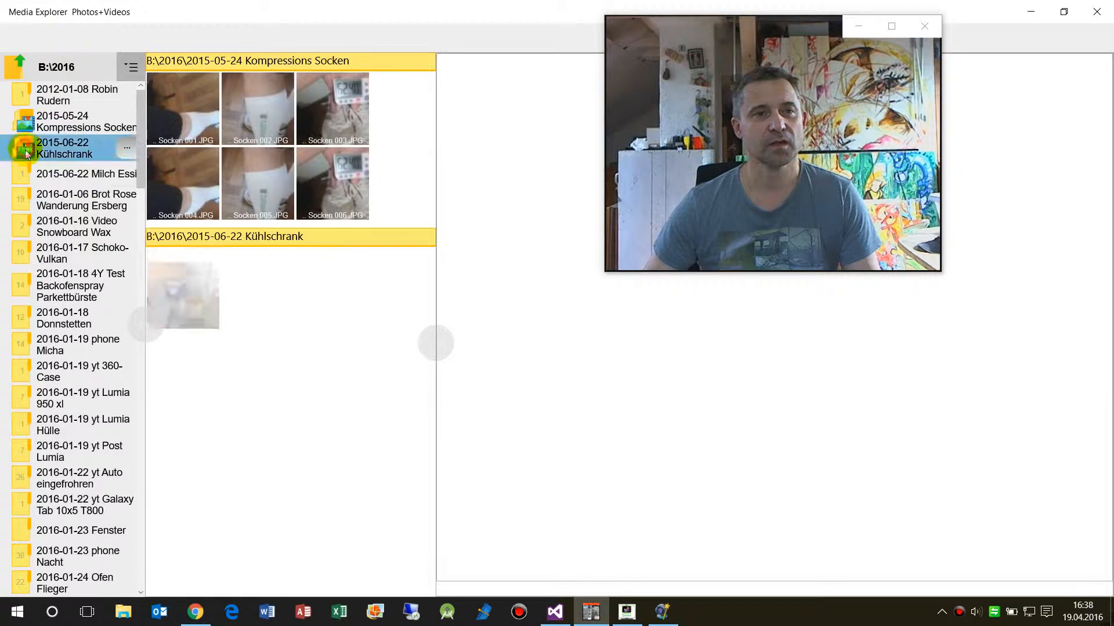
{"action": "scroll", "scroll_direction": "down", "scroll_amount": 3}
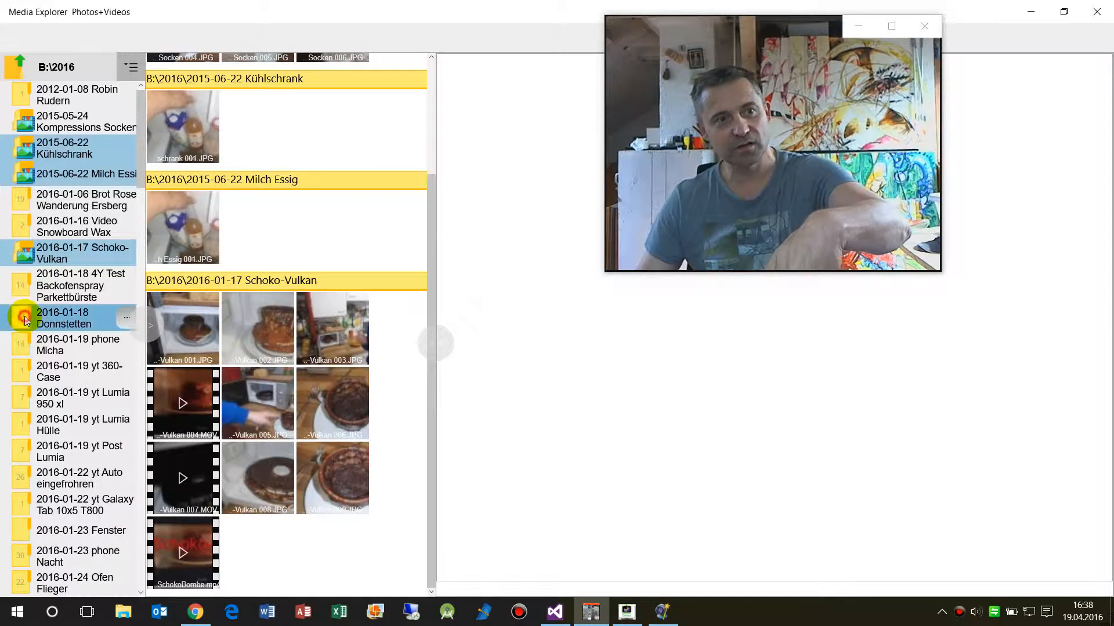
{"action": "left_click", "coordinate": [77, 344]}
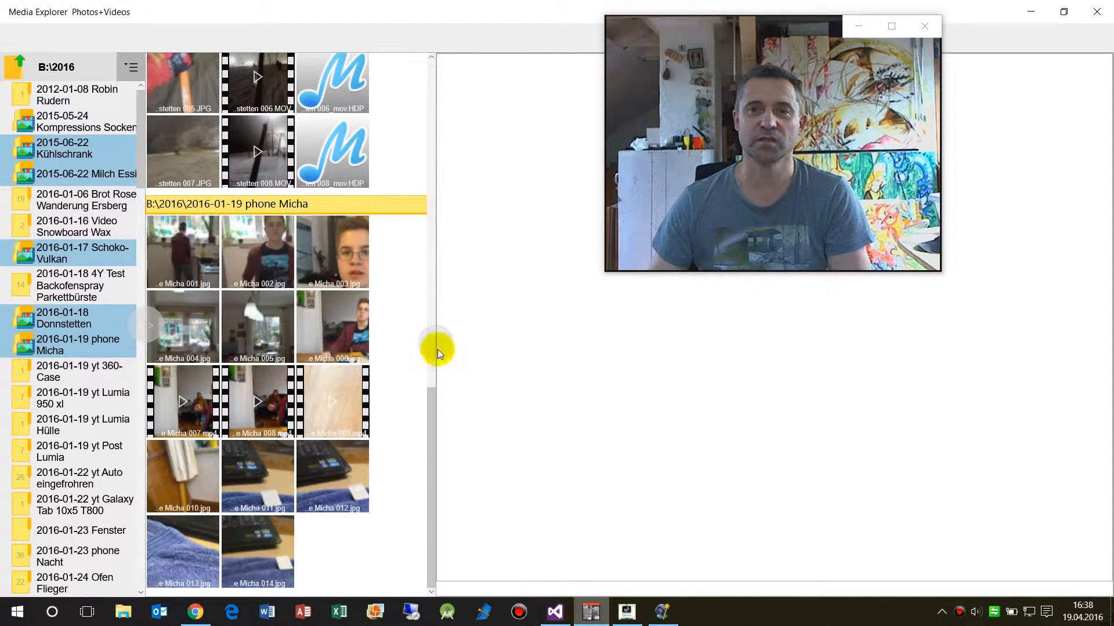
{"action": "mouse_move", "coordinate": [678, 29]}
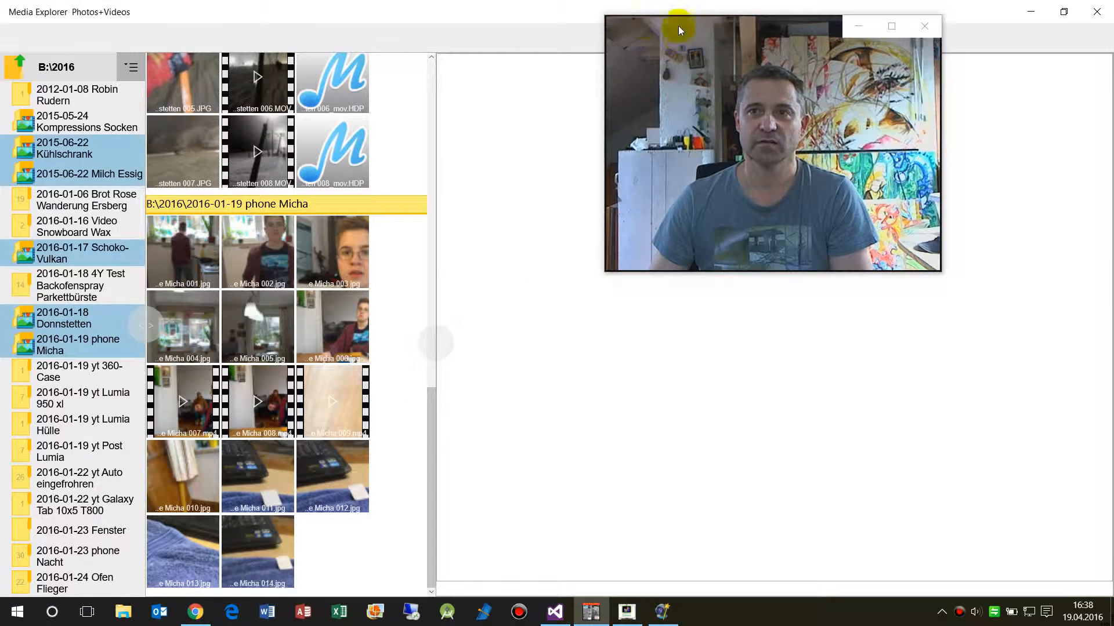